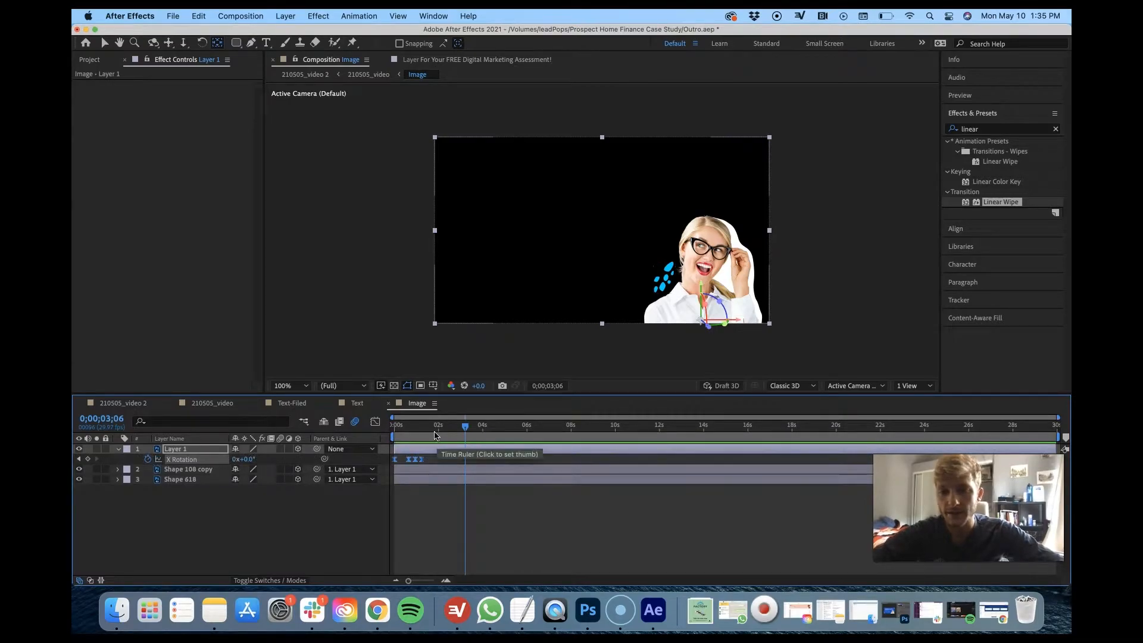
# - Keyframe Layer 1's X Rotation at -100° on frame 0, returning to 0° near two seconds
pyautogui.click(394, 425)
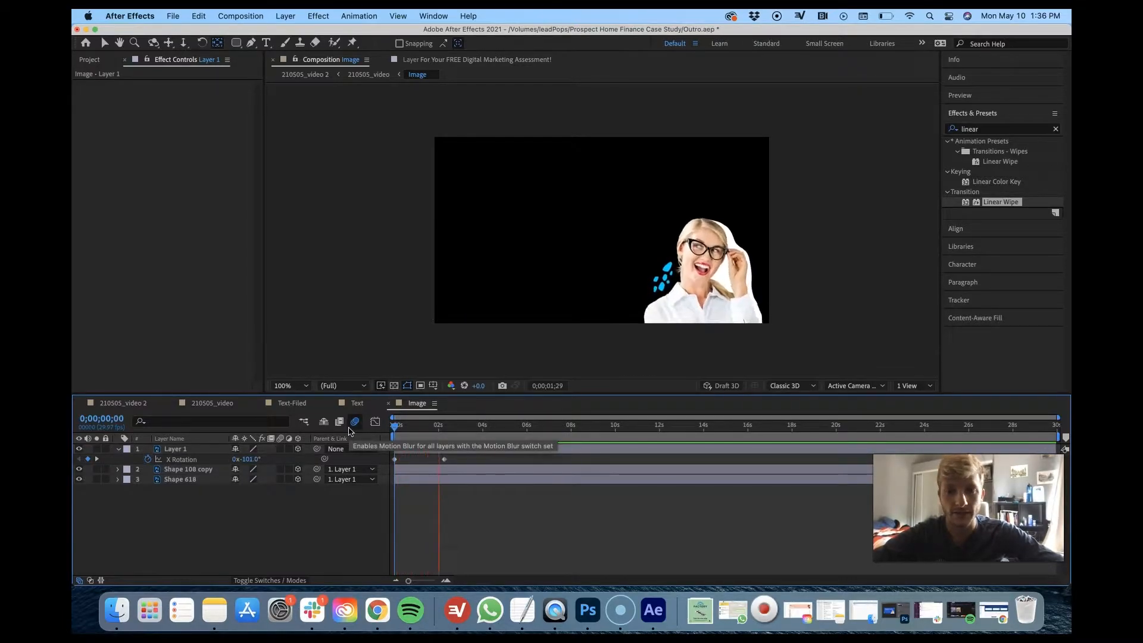
# - Add a 10° X Rotation keyframe just before the 0° keyframe and Easy Ease the rotation keyframes
pyautogui.click(436, 425)
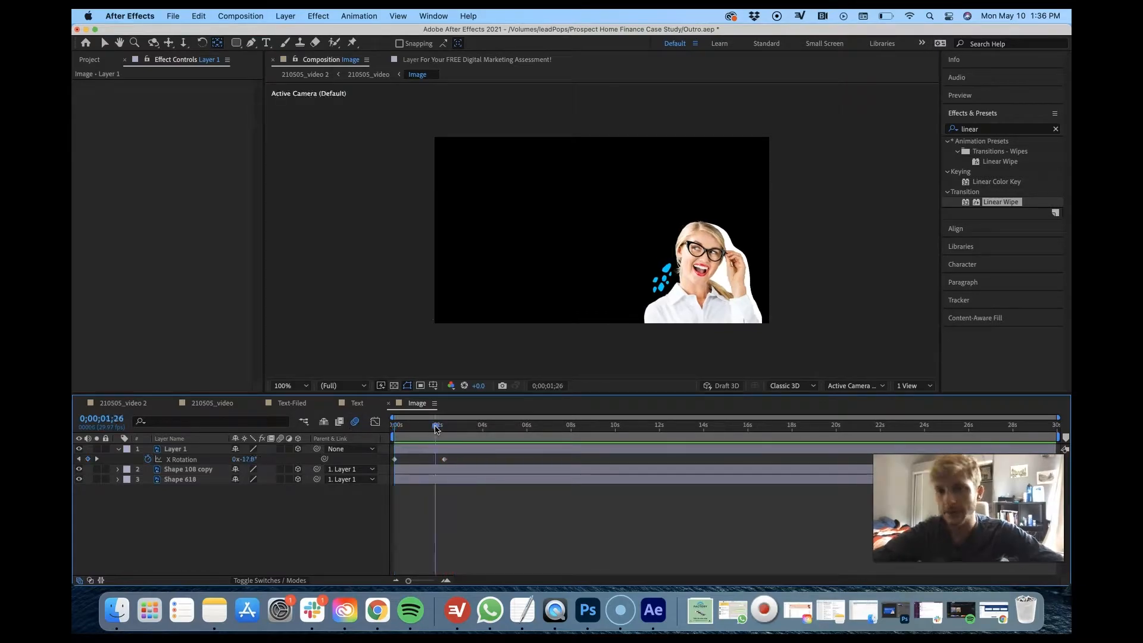
pyautogui.moveTo(435, 427)
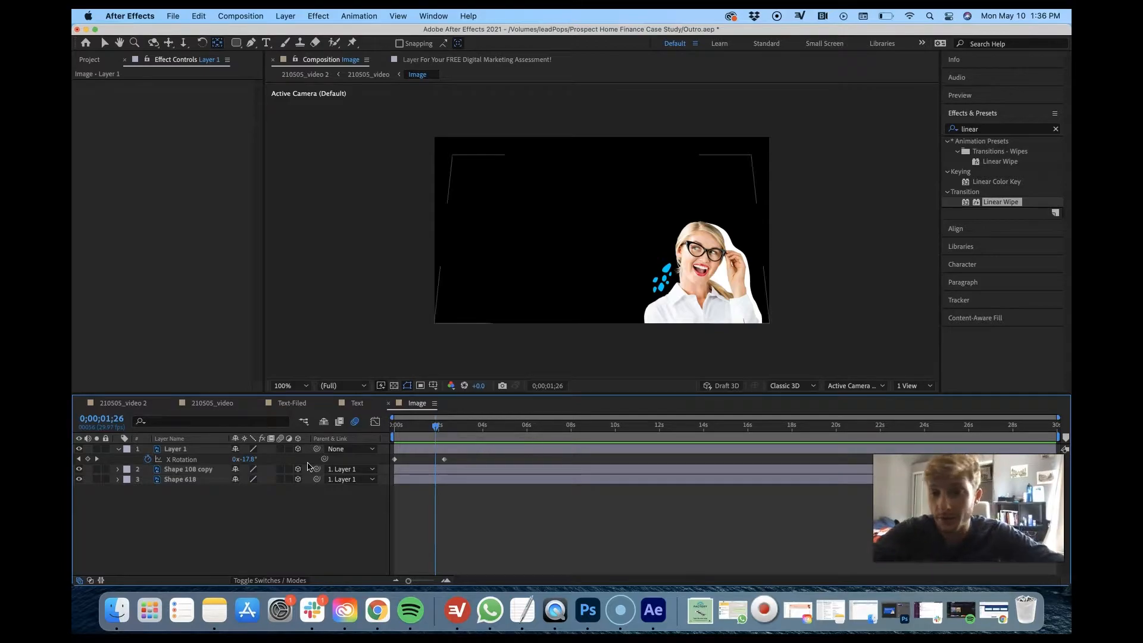
pyautogui.click(440, 424)
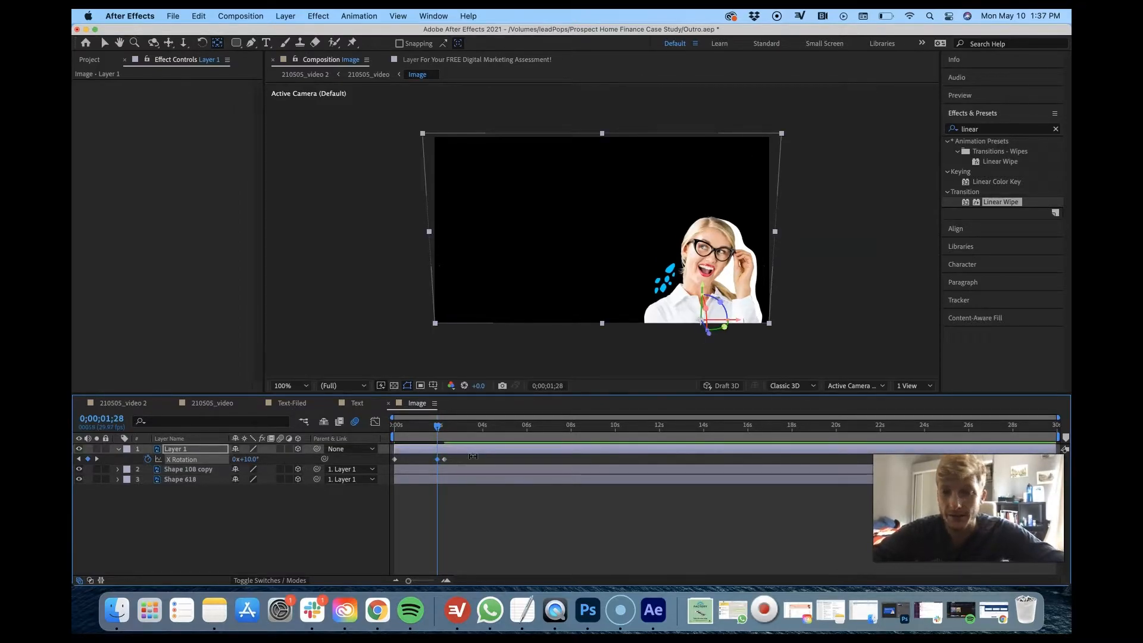
pyautogui.click(440, 424)
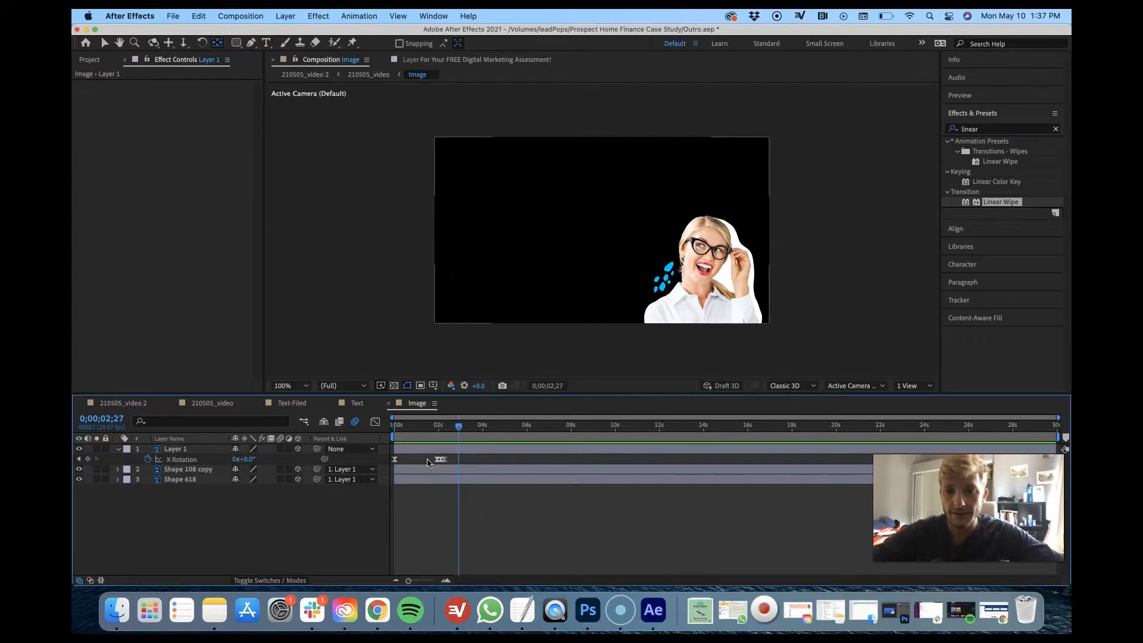
# - Reveal Layer 1's Scale property, at 100%, in the timeline
pyautogui.click(176, 448)
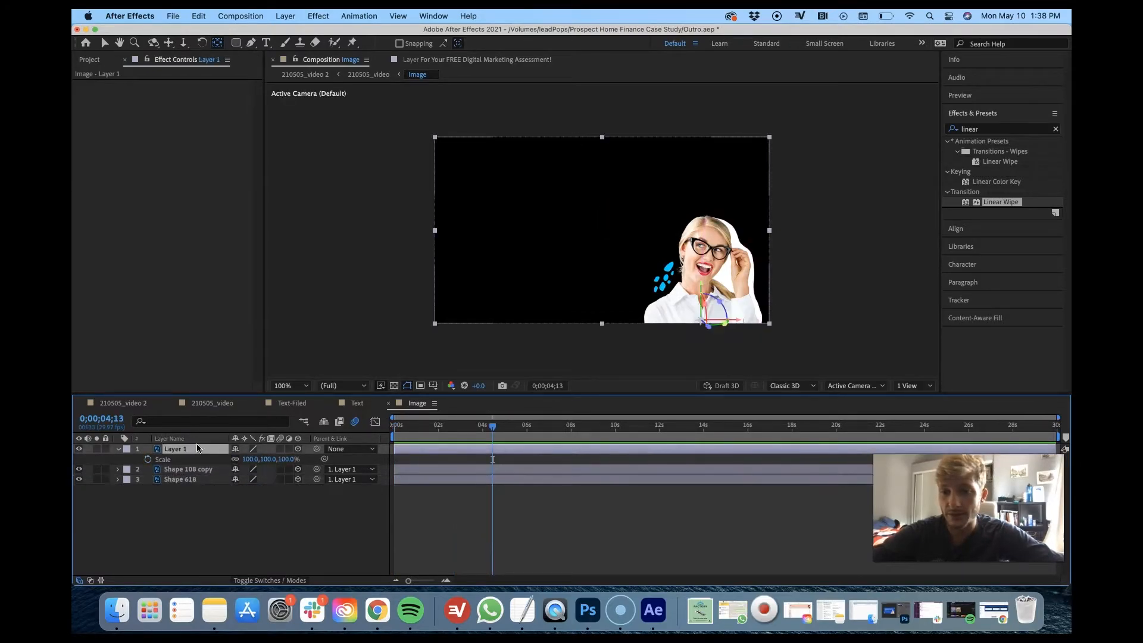
# - Keyframe Scale at 0% around 7;26, rising to 105% near nine seconds
pyautogui.click(392, 424)
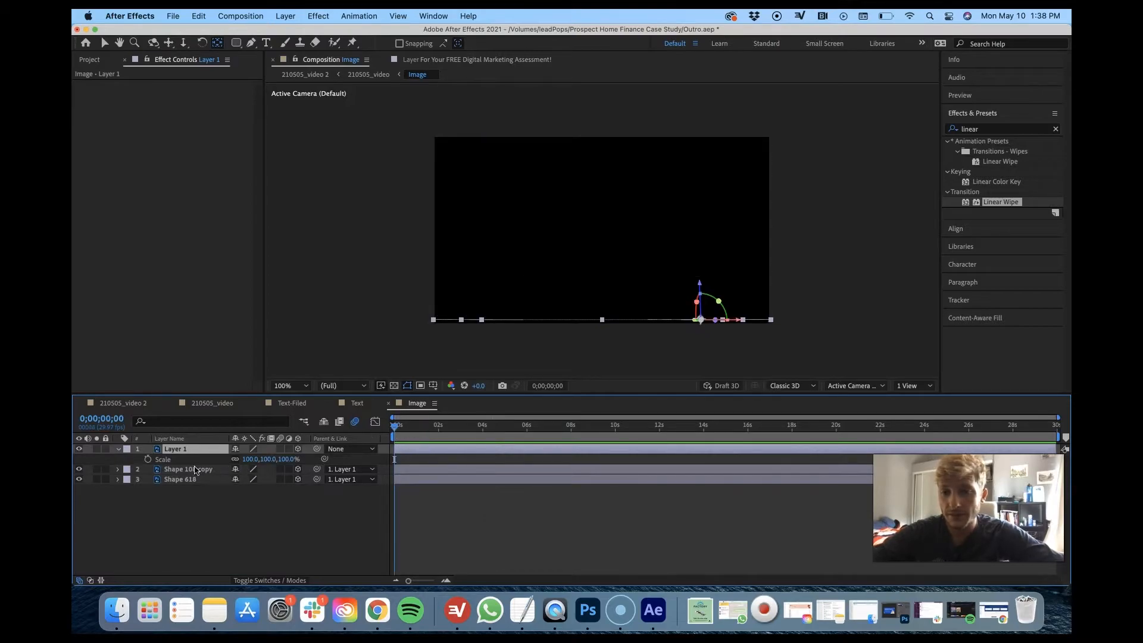
pyautogui.click(566, 427)
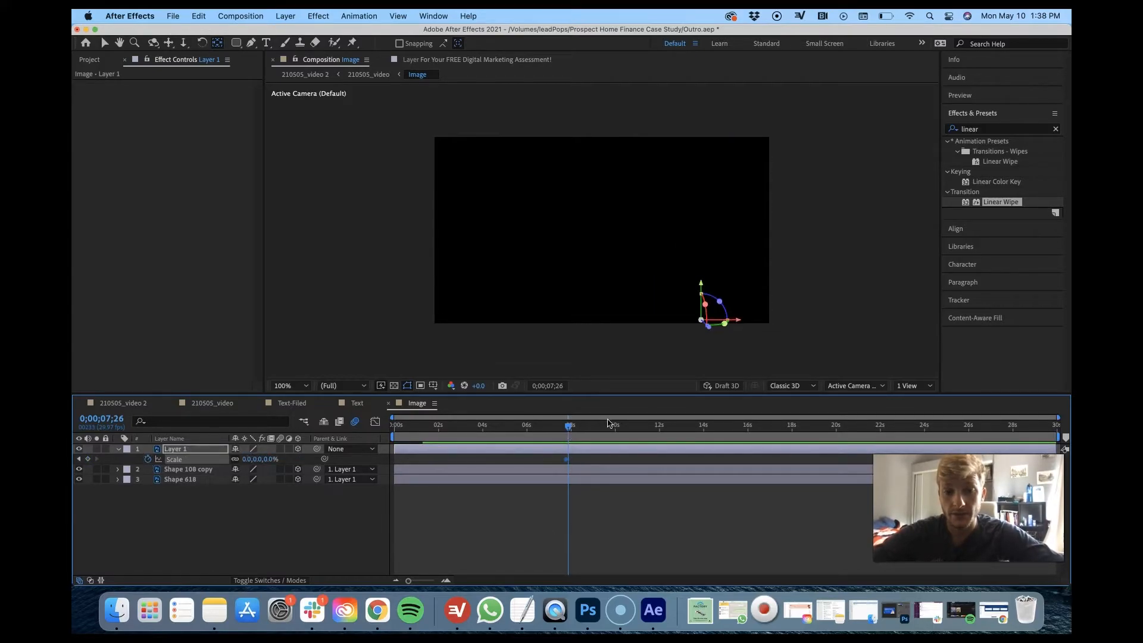
pyautogui.click(613, 425)
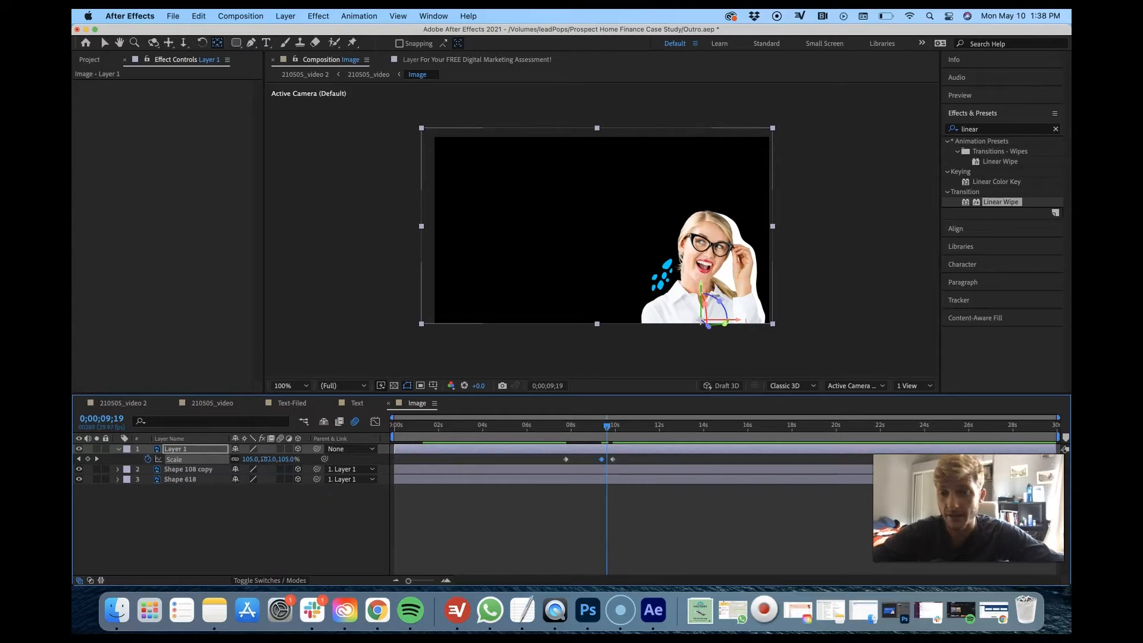
# - Set a 98.5% Scale dip and Easy Ease the bounce keyframes
pyautogui.doubleClick(267, 459)
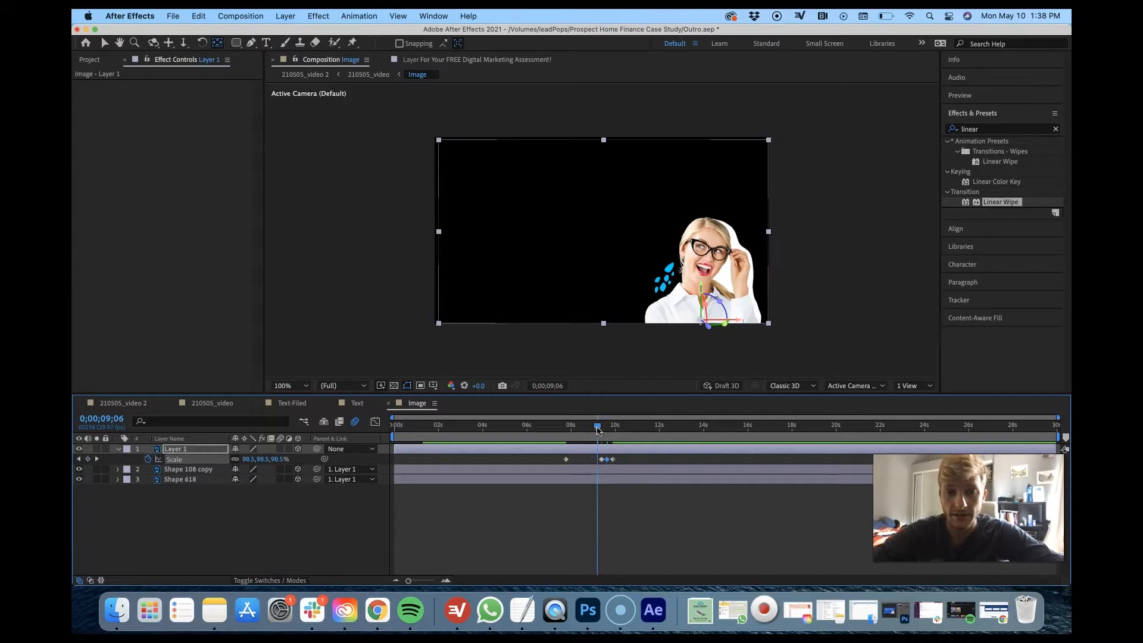
pyautogui.click(545, 426)
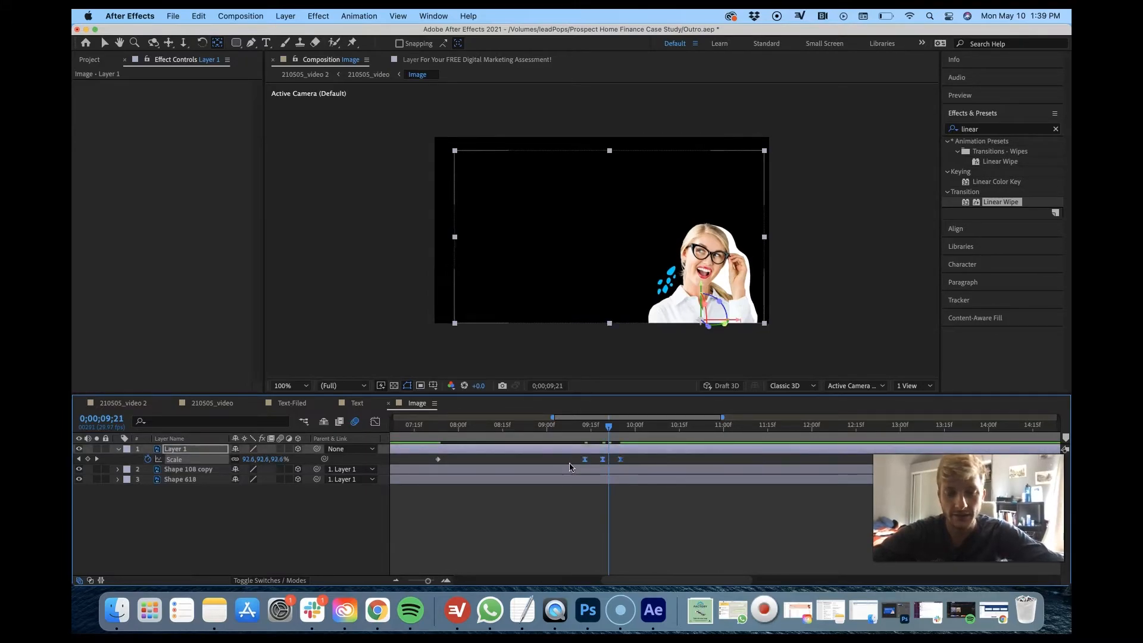
# - Move the Scale bounce earlier and set its keyframes to 110%, 105%, and 100%
pyautogui.click(434, 425)
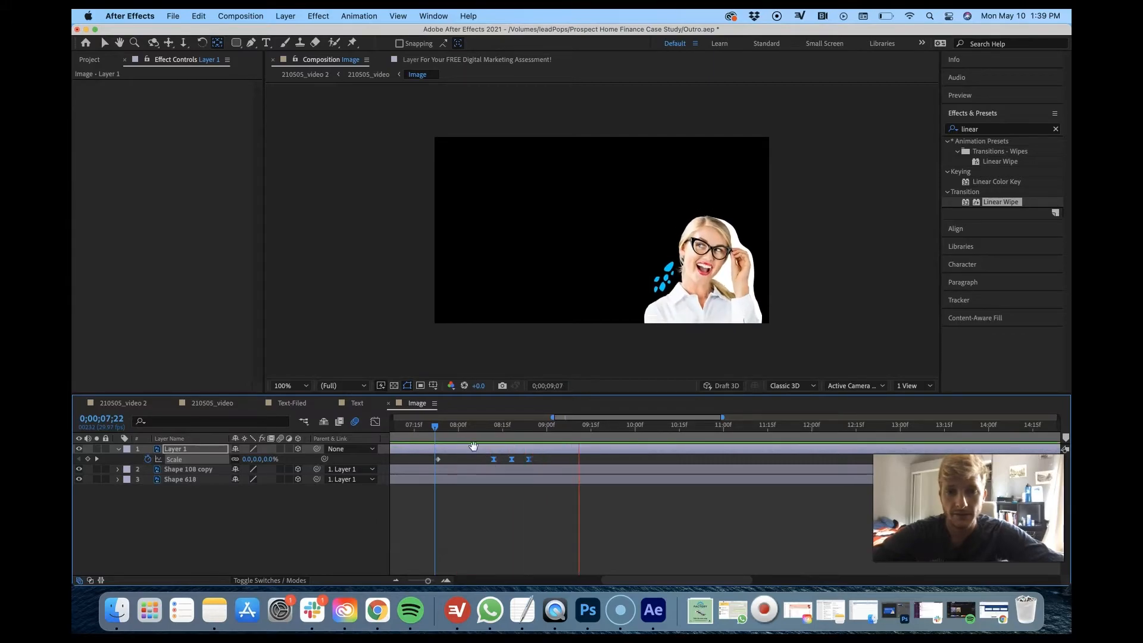
pyautogui.moveTo(434, 425); pyautogui.dragTo(428, 425)
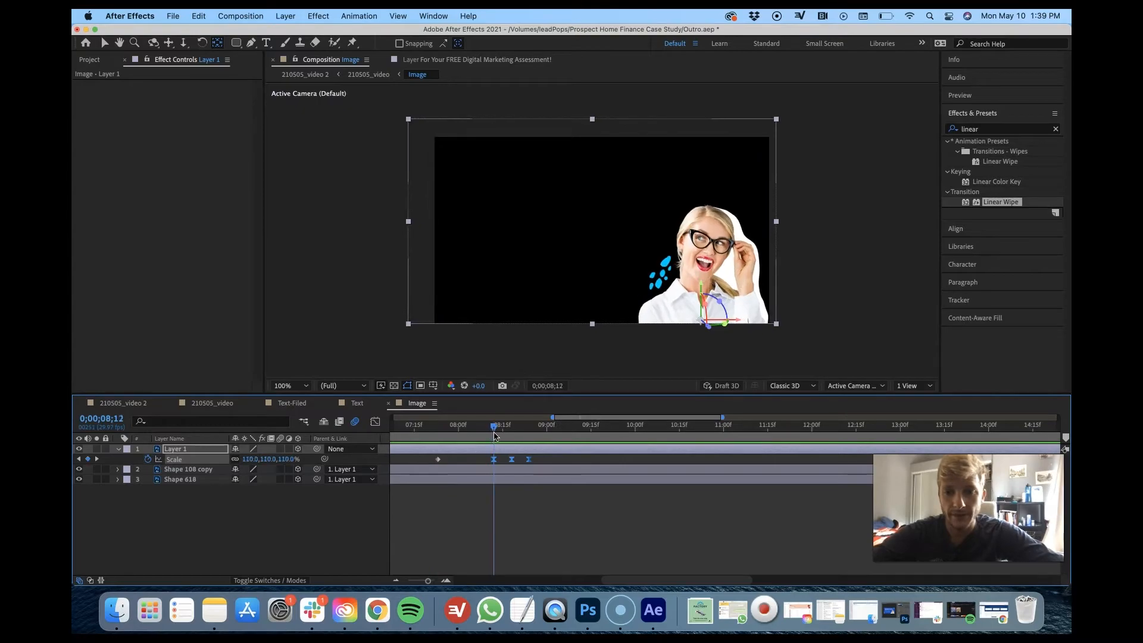
pyautogui.doubleClick(271, 459)
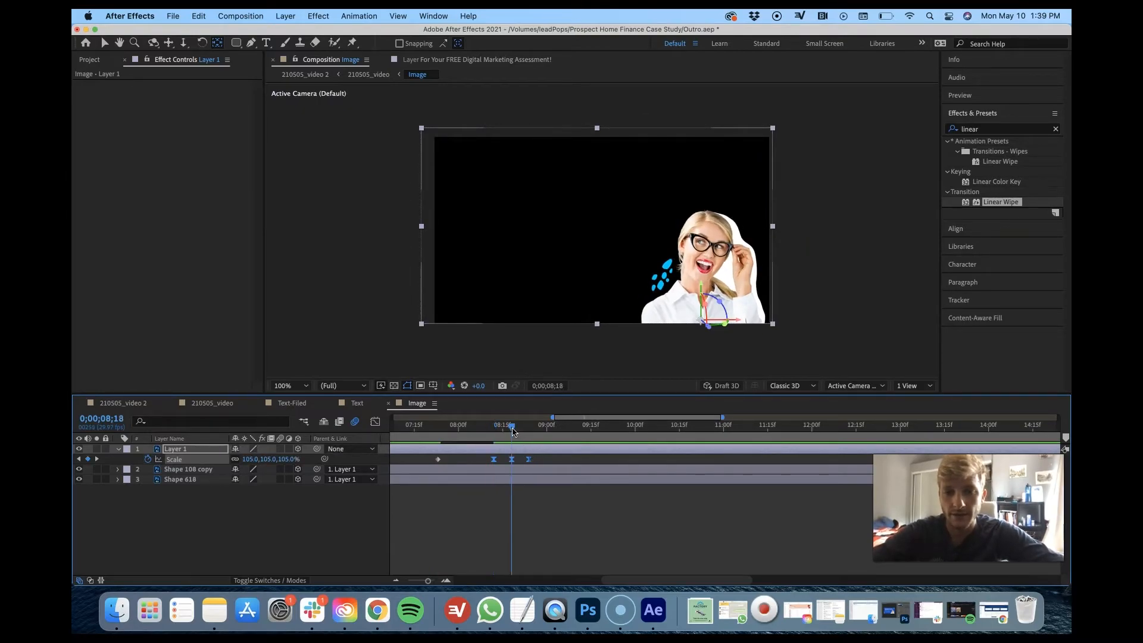
pyautogui.doubleClick(287, 459)
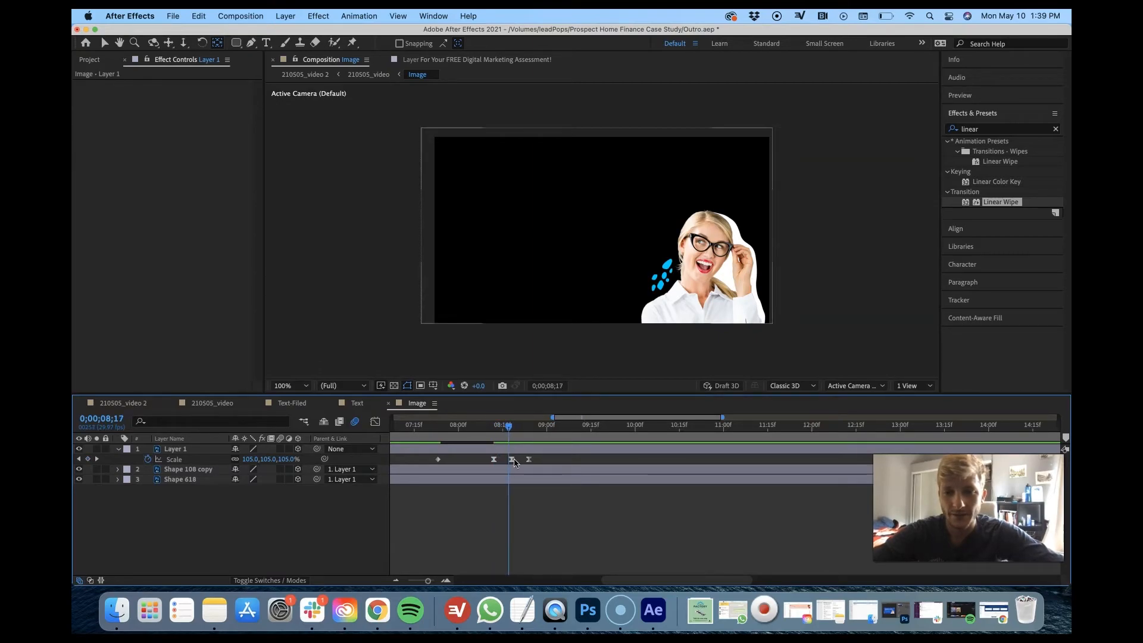
pyautogui.click(175, 448)
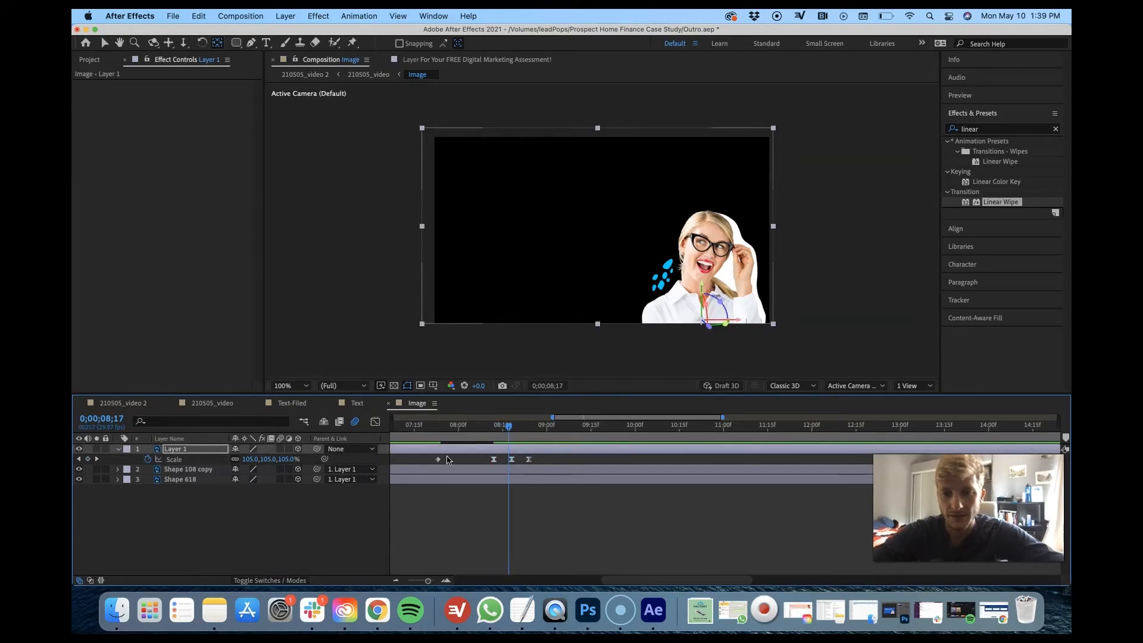
pyautogui.click(510, 426)
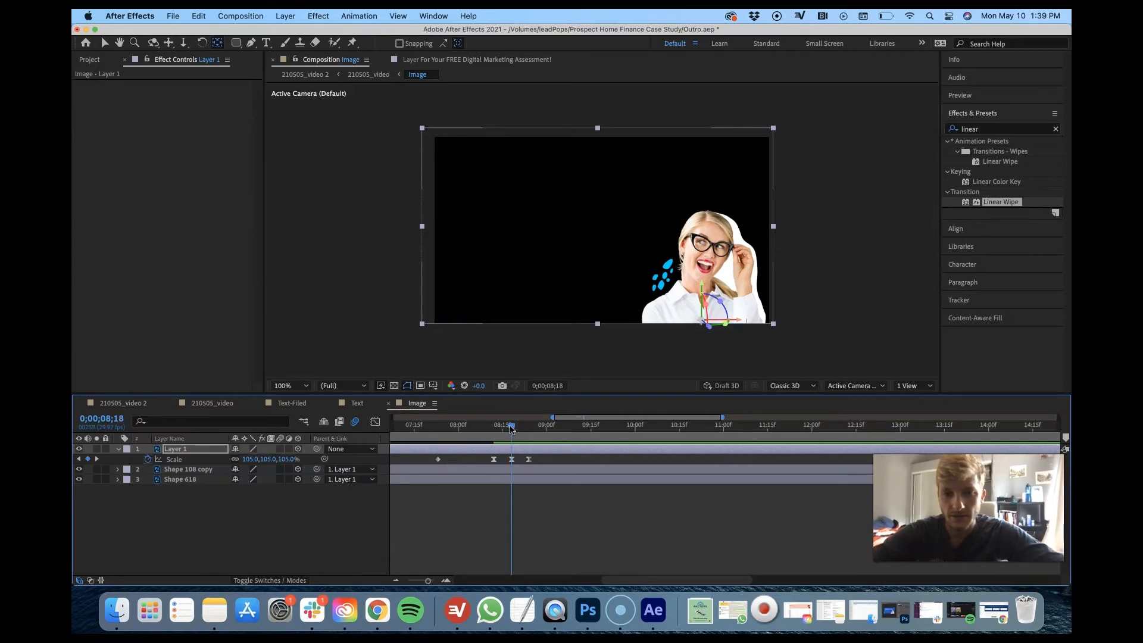
pyautogui.click(286, 459)
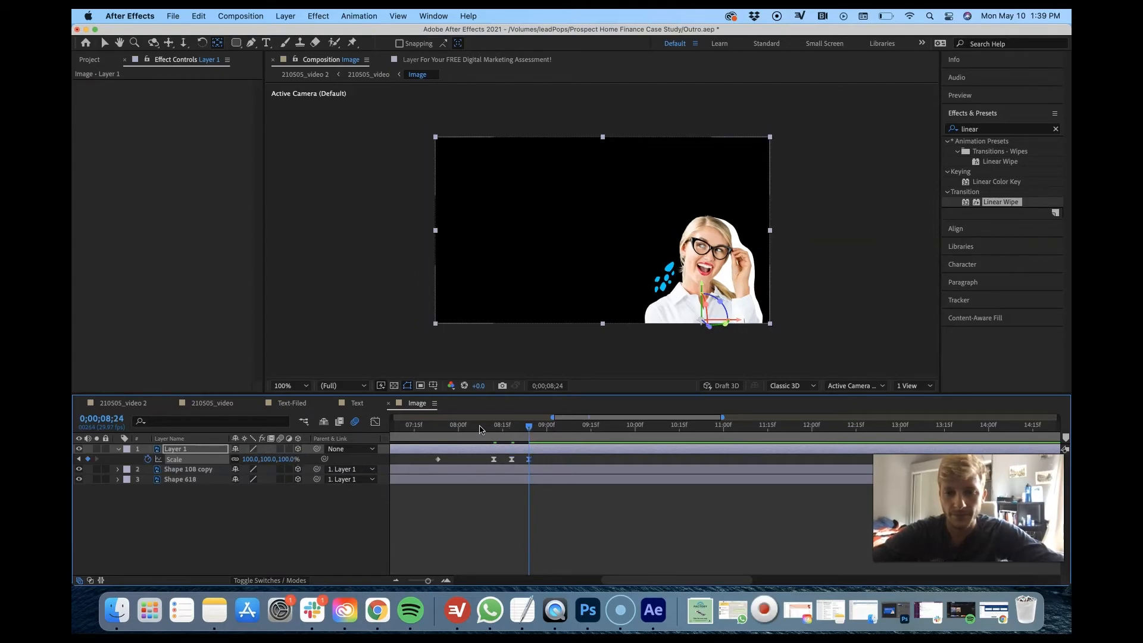
# - Drag the three eased Scale keyframes toward the 0% keyframe and scrub to preview the pop
pyautogui.moveTo(528, 425); pyautogui.dragTo(432, 425)
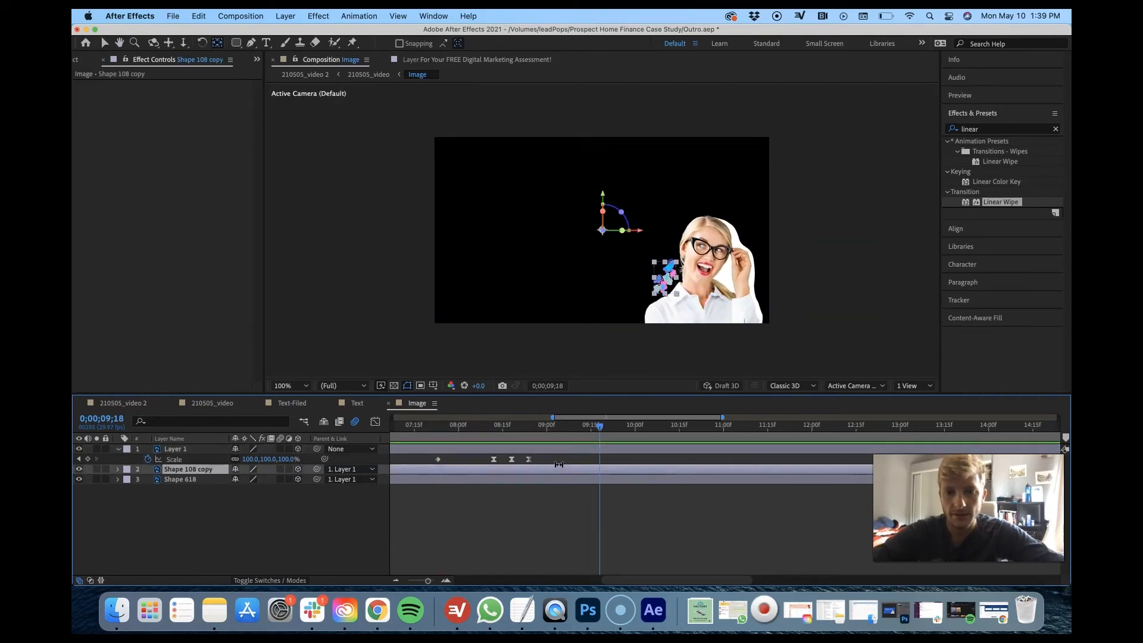
pyautogui.click(175, 448)
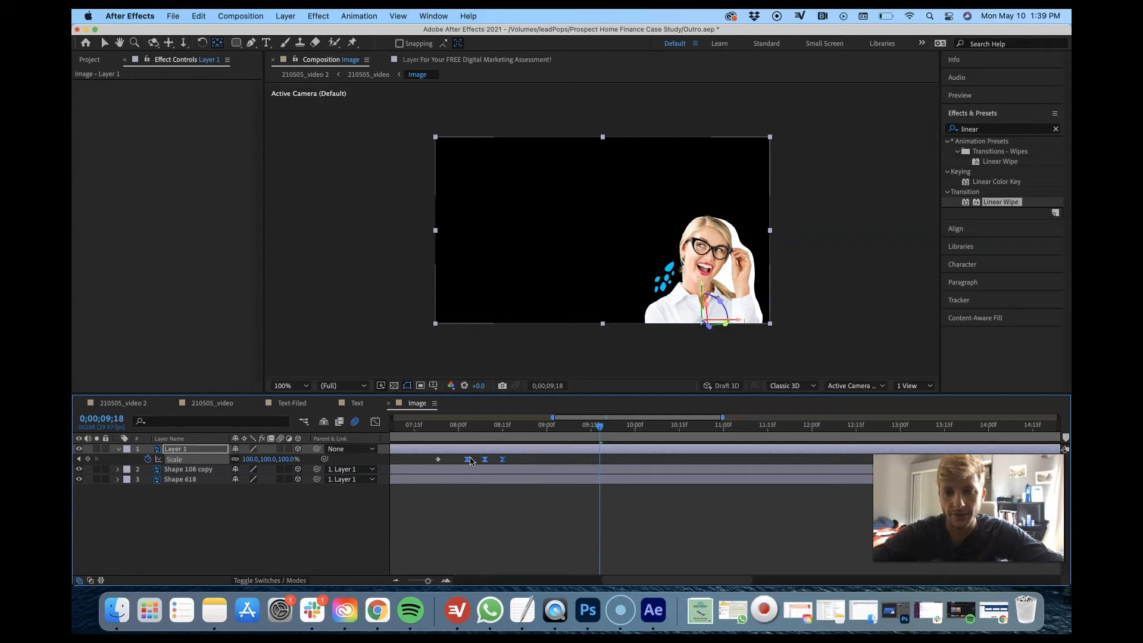
pyautogui.click(368, 74)
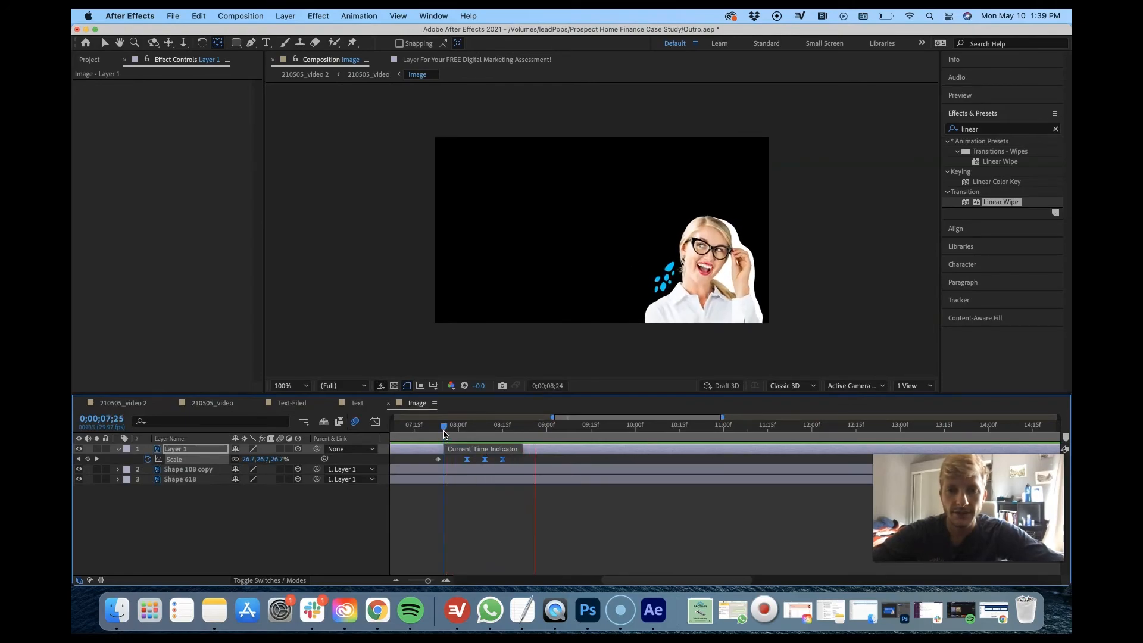
pyautogui.moveTo(442, 424); pyautogui.dragTo(429, 424)
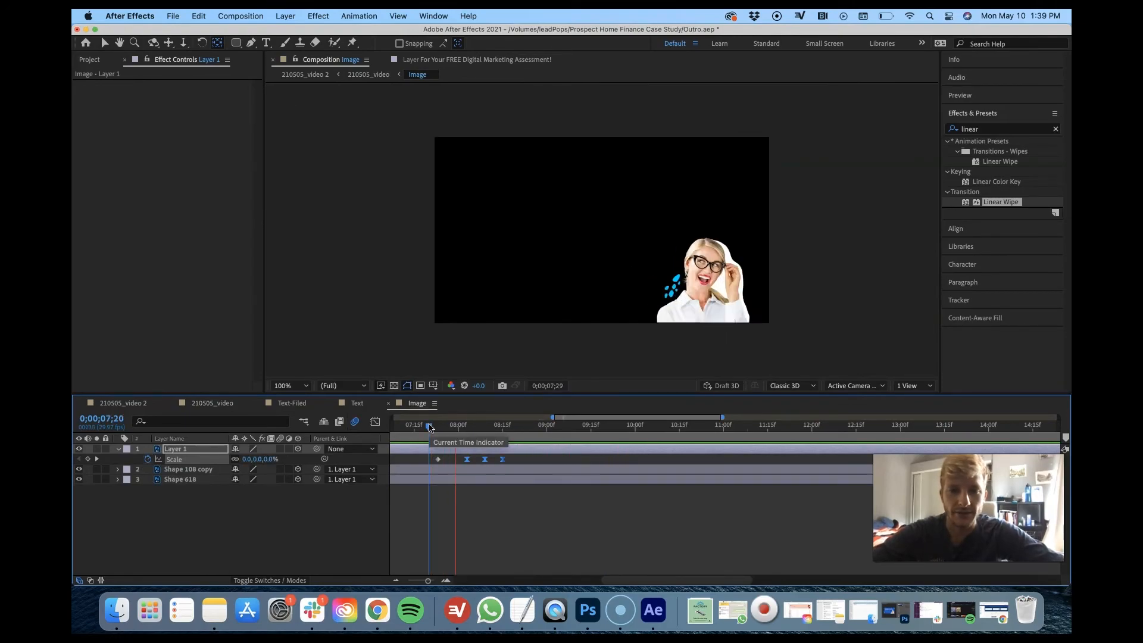